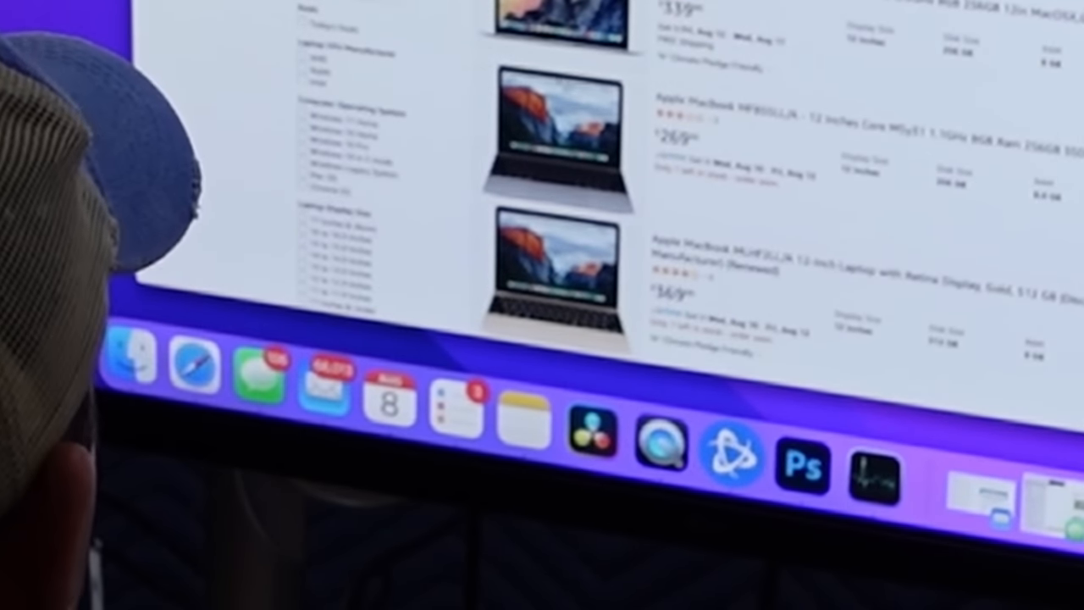
{"action": "scroll", "scroll_direction": "up", "scroll_amount": 3}
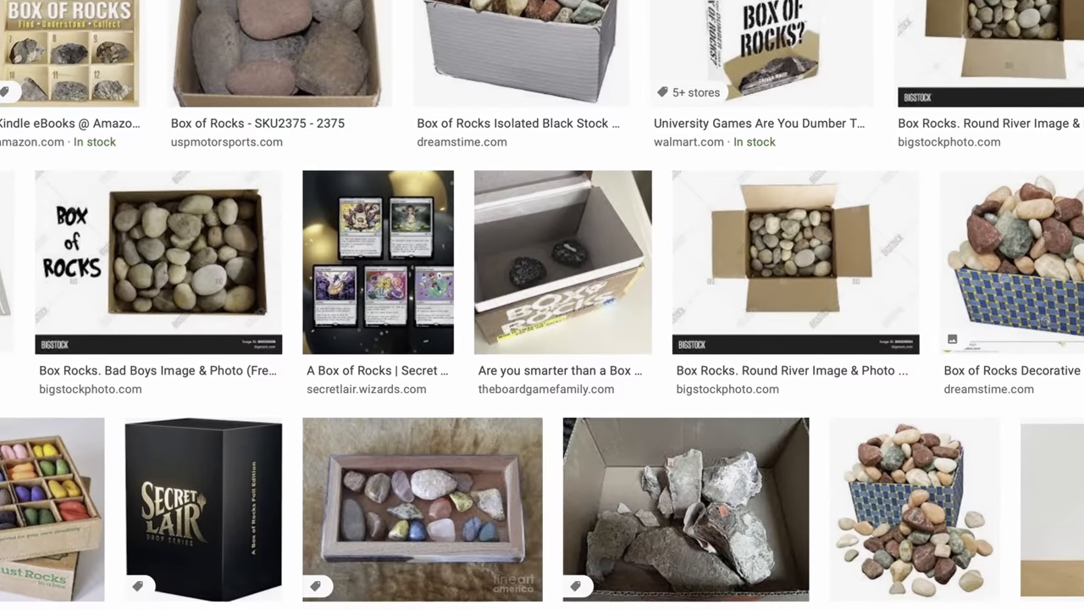
{"action": "scroll", "scroll_direction": "down", "scroll_amount": 3}
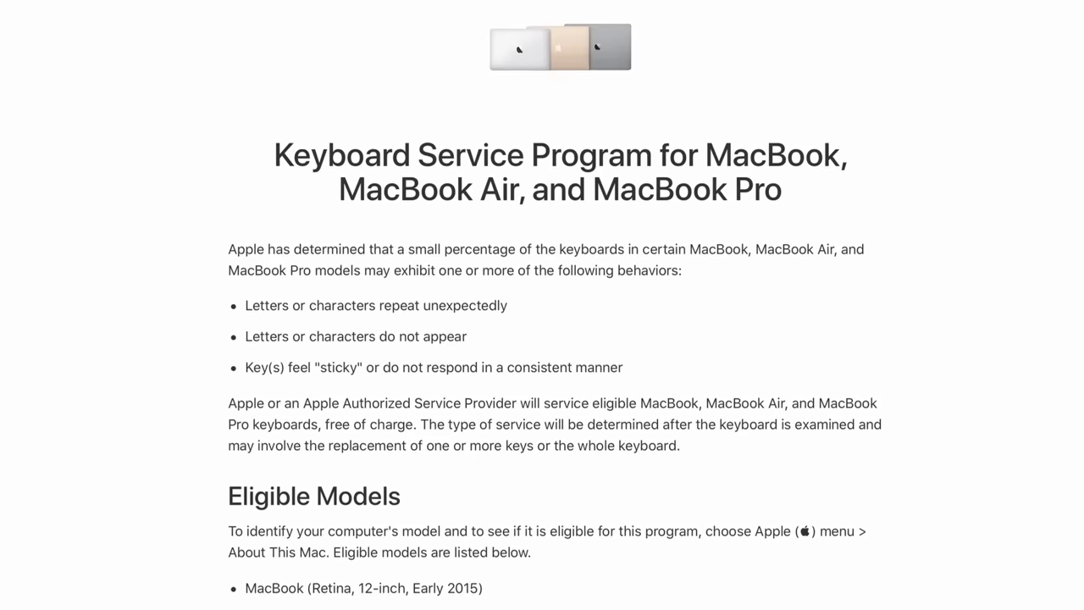
{"action": "scroll", "scroll_direction": "down", "scroll_amount": 3}
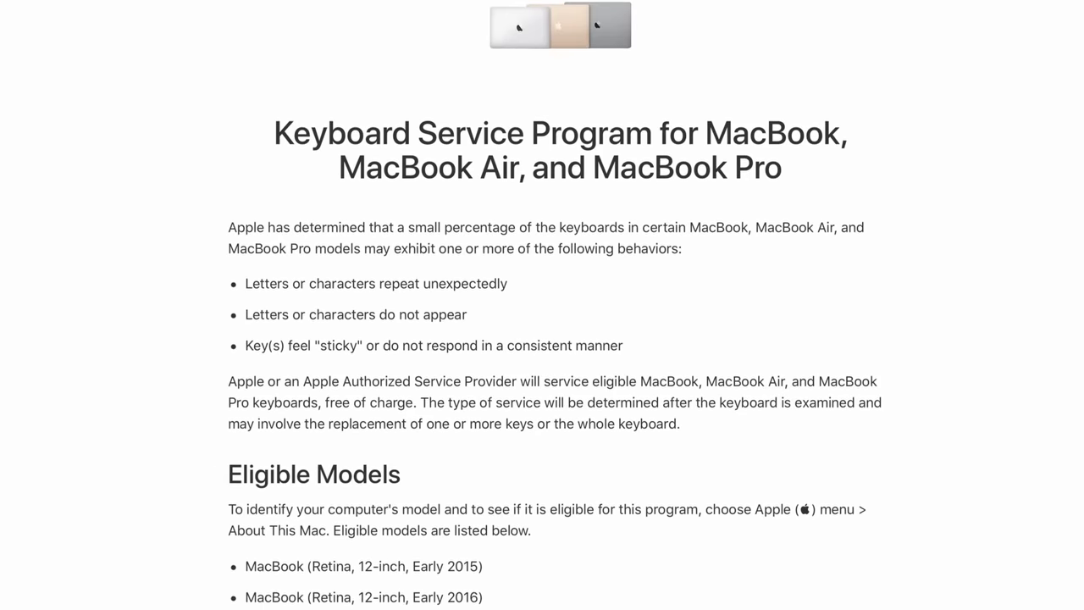